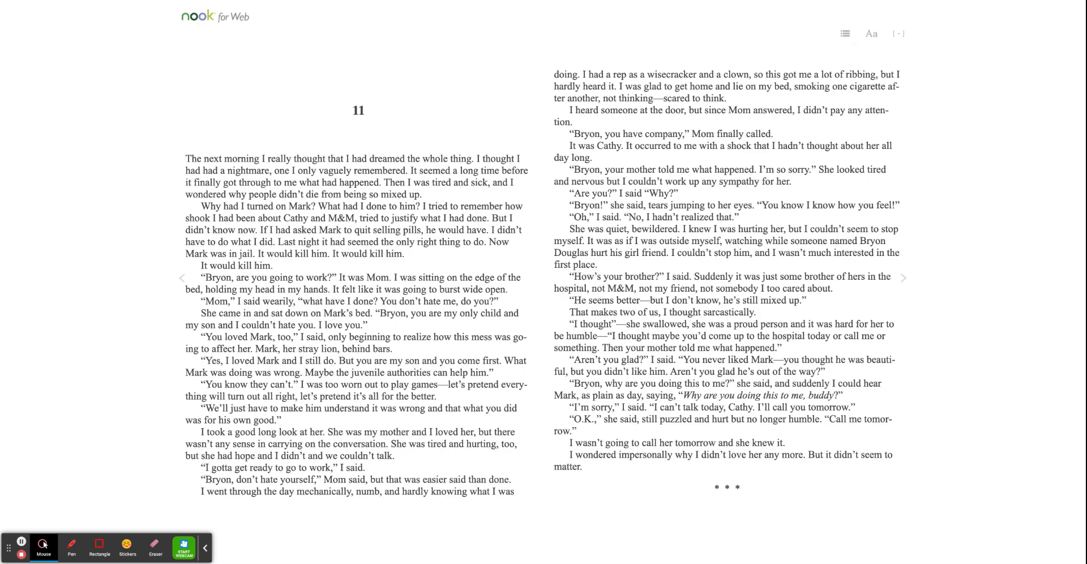
Step: Turn to the next spread, reaching Bryon's visit to Mark at the reformatory
left_click(903, 278)
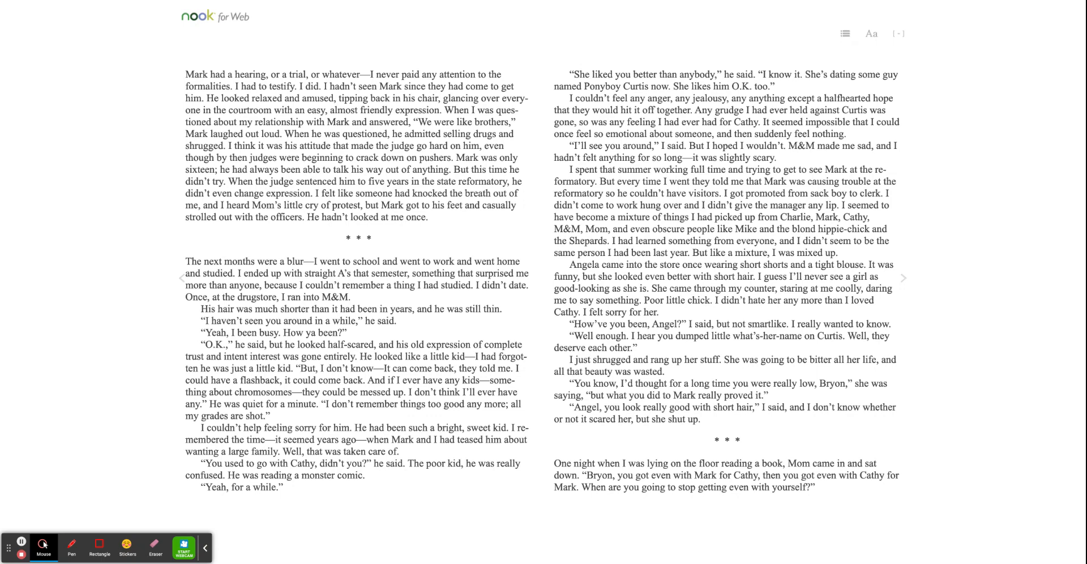
mouse_move(795, 116)
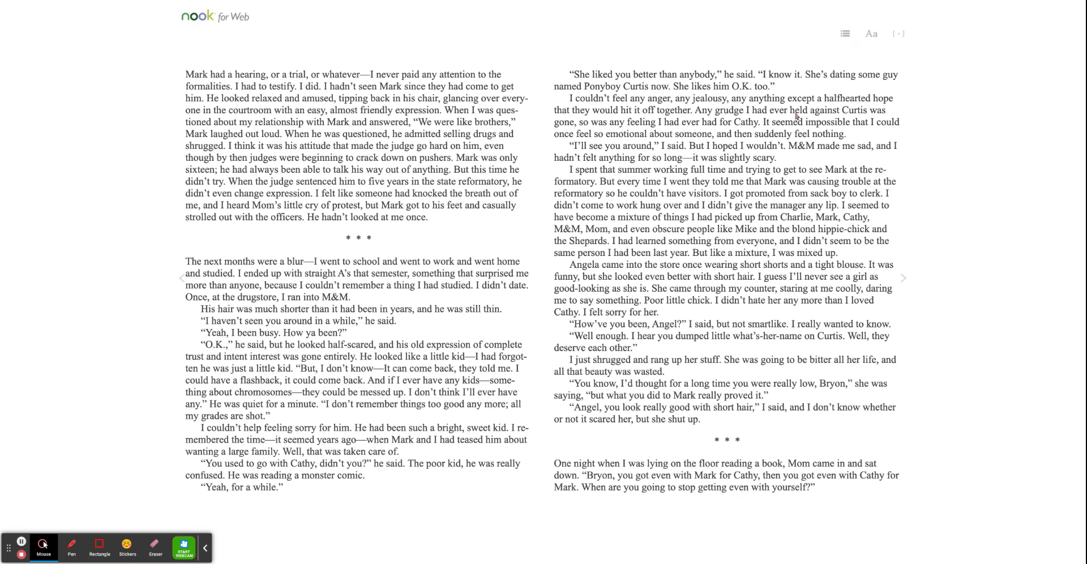
mouse_move(32, 487)
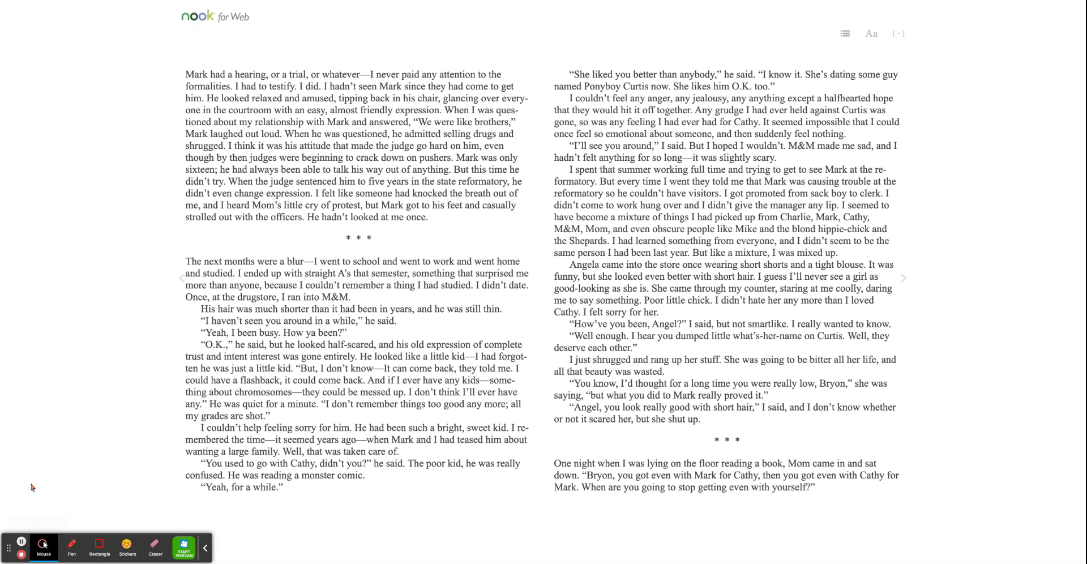
mouse_move(22, 427)
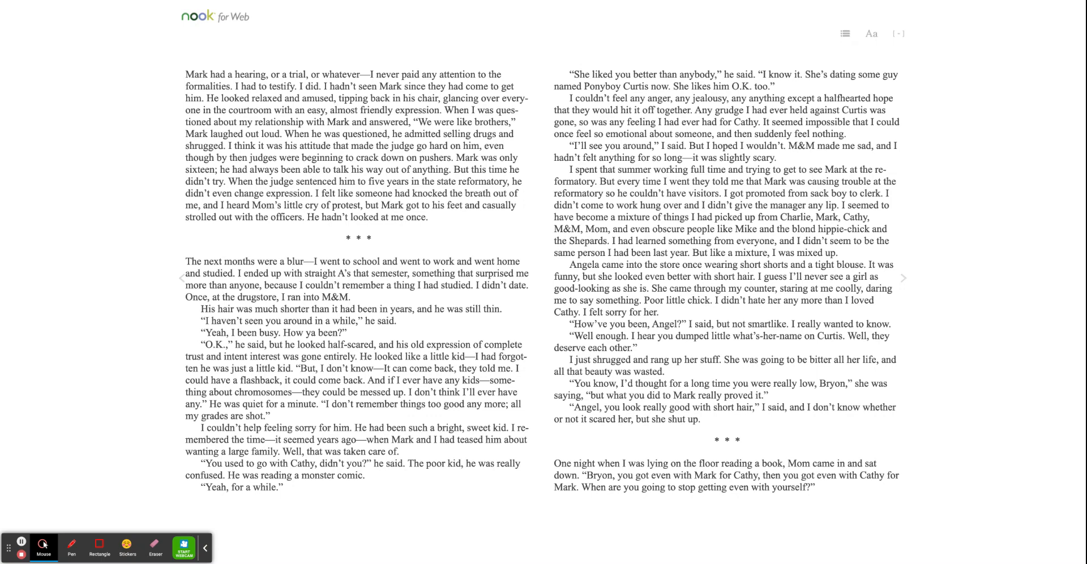
mouse_move(43, 416)
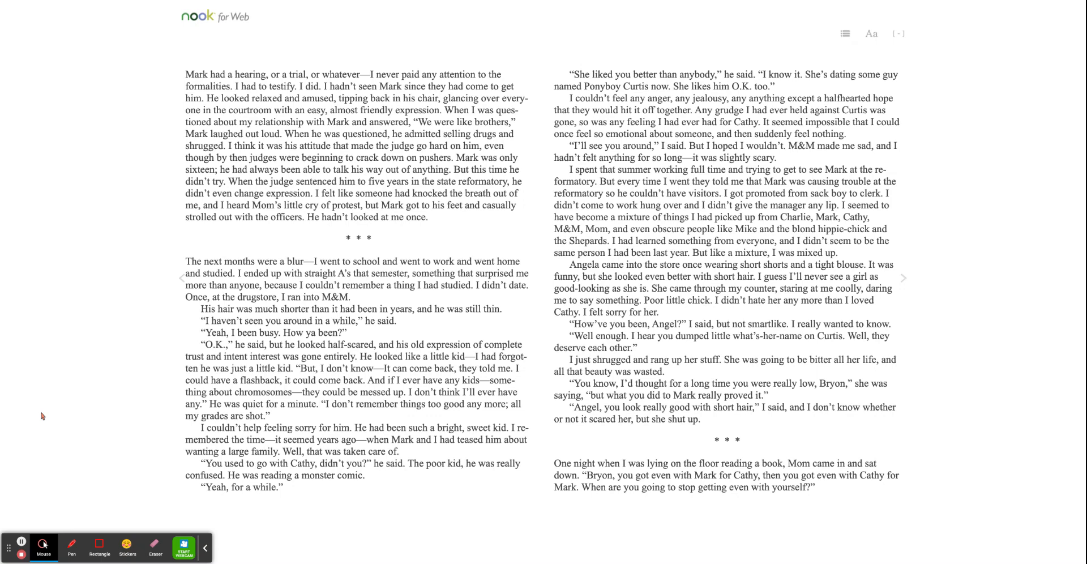
left_click(902, 278)
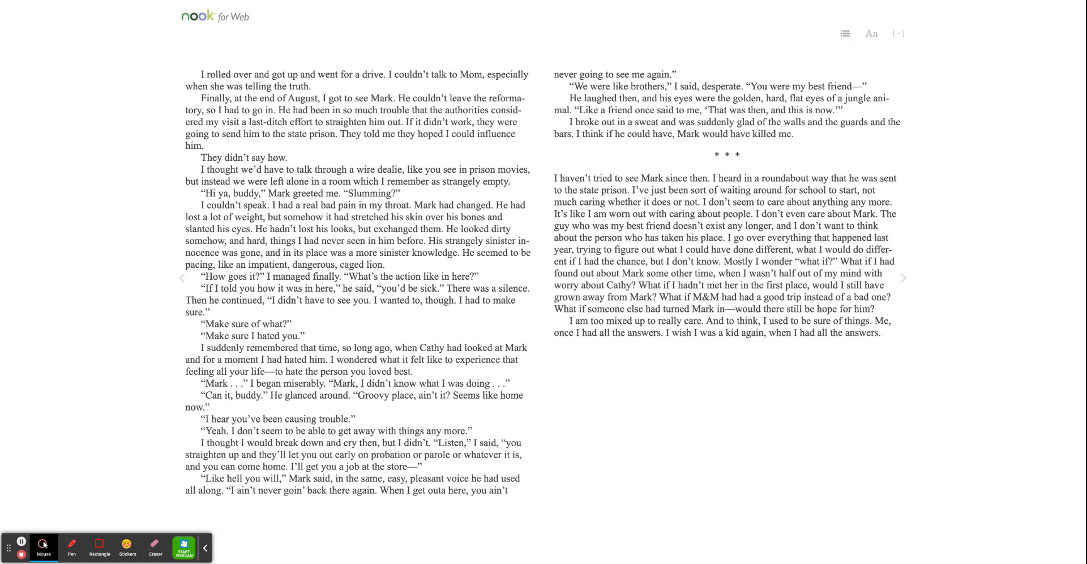
mouse_move(184, 535)
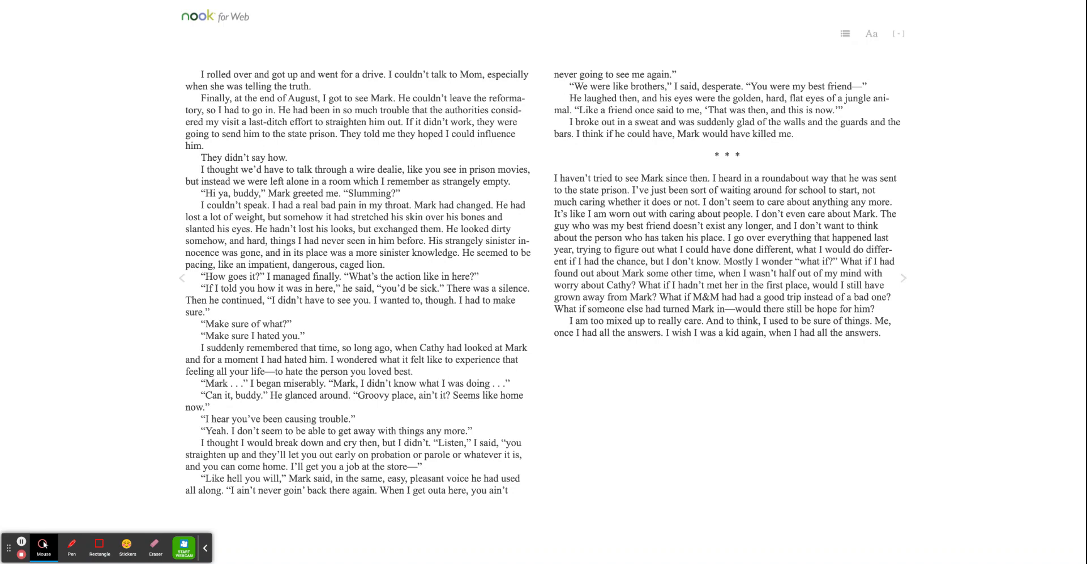